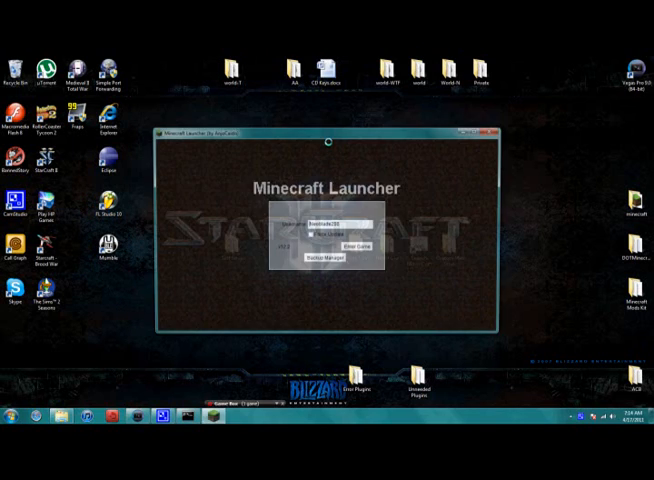
- Enter the game from the Minecraft Launcher with the logged-in account
{"action": "left_click", "coordinate": [357, 244]}
{"action": "type", "text": "1"}
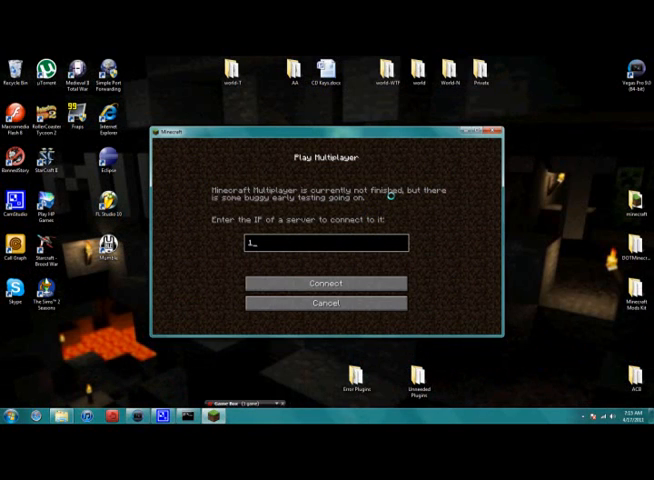
- Complete the server IP 192.168.1.46 on the multiplayer connection screen
{"action": "type", "text": "92.16"}
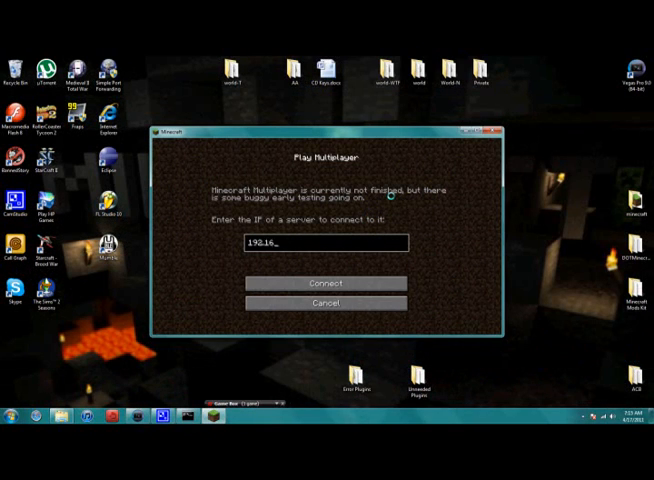
{"action": "left_click", "coordinate": [12, 422]}
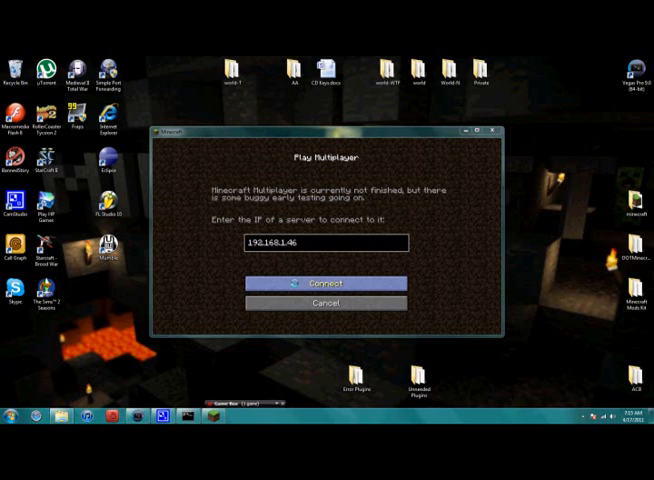
{"action": "left_click", "coordinate": [324, 283]}
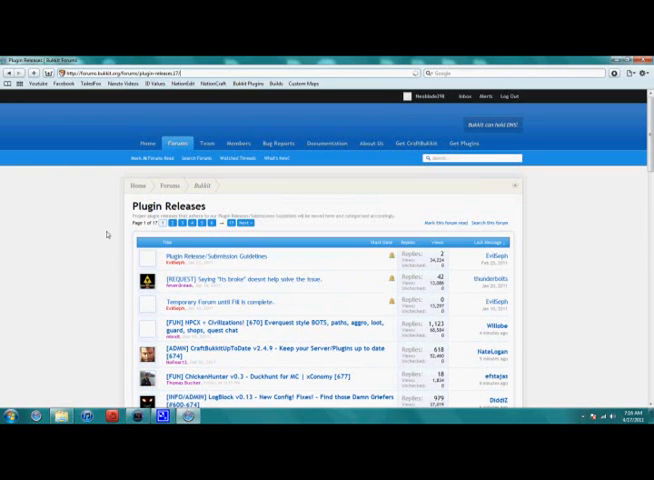
- Scroll down the Plugin Releases forum page before searching for essentials
{"action": "scroll", "scroll_direction": "down", "scroll_amount": 3}
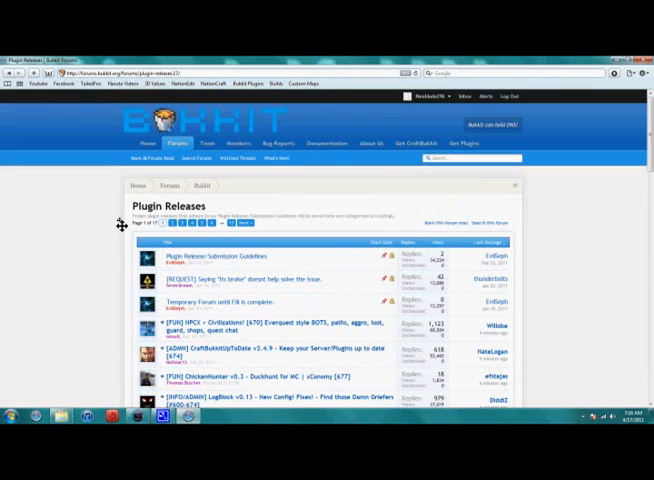
{"action": "scroll", "scroll_direction": "down", "scroll_amount": 3}
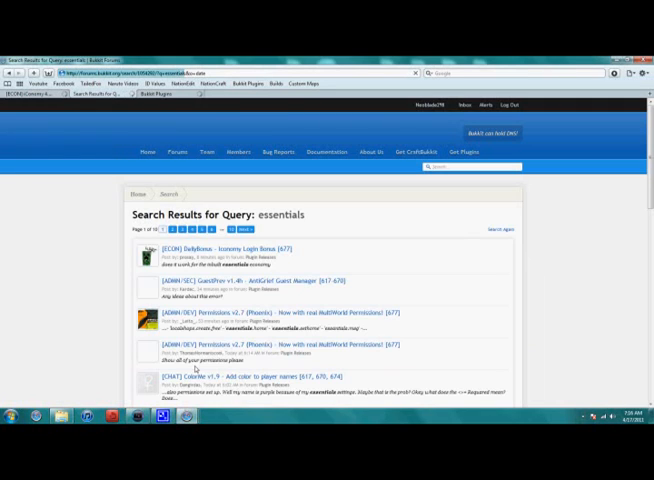
- Scroll the essentials results and open the Permissions v2.7 thread in a new tab
{"action": "scroll", "scroll_direction": "down", "scroll_amount": 3}
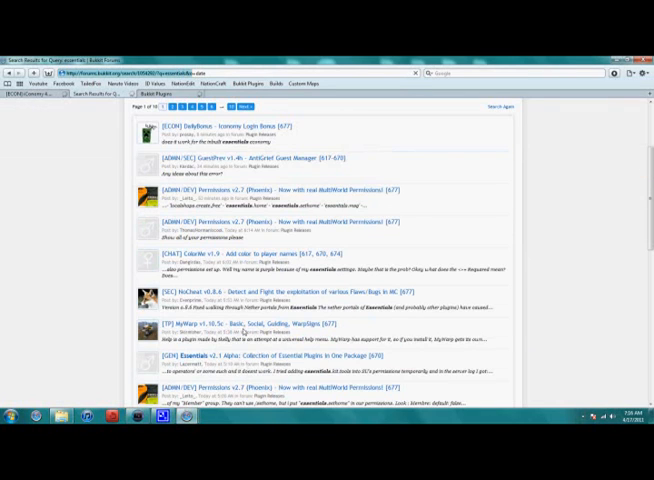
{"action": "scroll", "scroll_direction": "down", "scroll_amount": 3}
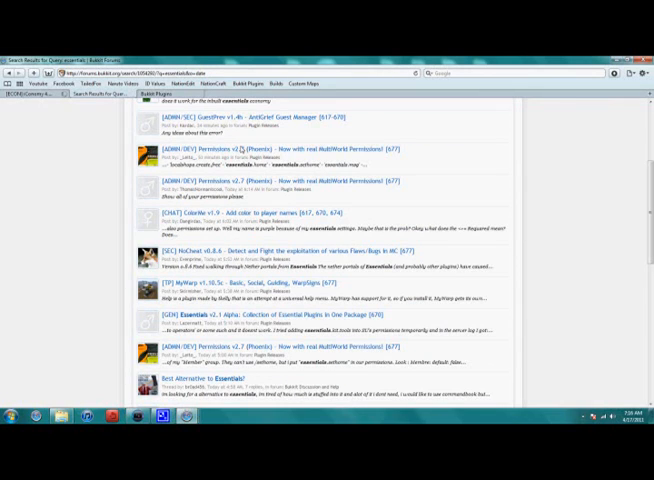
{"action": "right_click", "coordinate": [205, 343]}
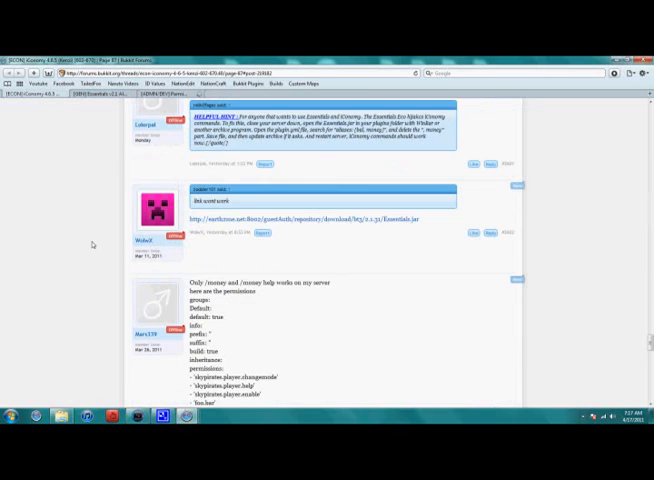
- Scroll the iConomy thread and expand the 'Plugins that use iConomy' spoiler
{"action": "scroll", "scroll_direction": "down", "scroll_amount": 3}
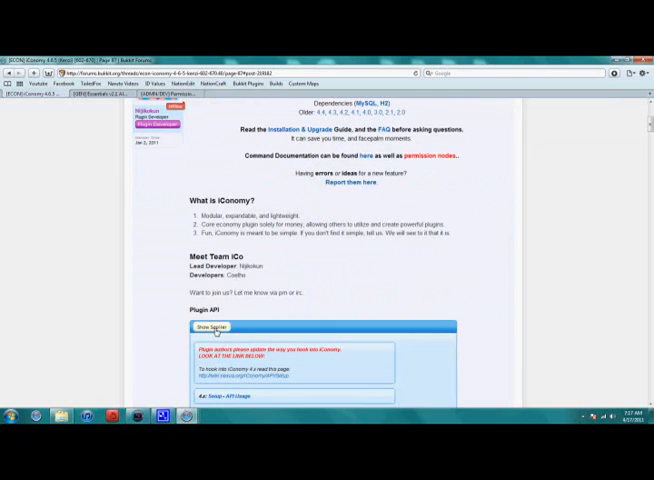
{"action": "scroll", "scroll_direction": "down", "scroll_amount": 3}
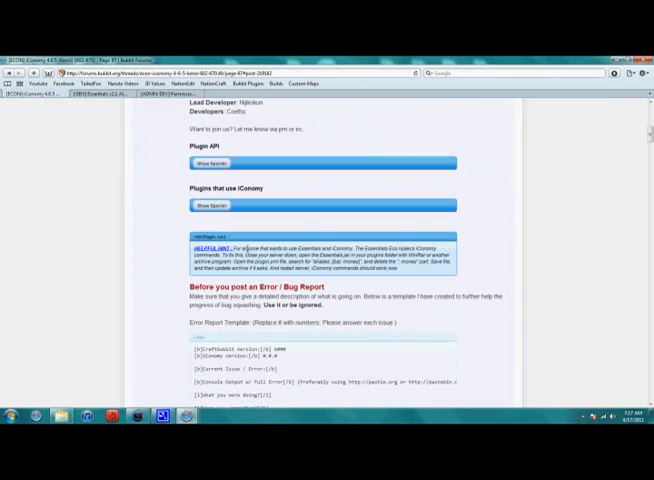
{"action": "left_click", "coordinate": [210, 205]}
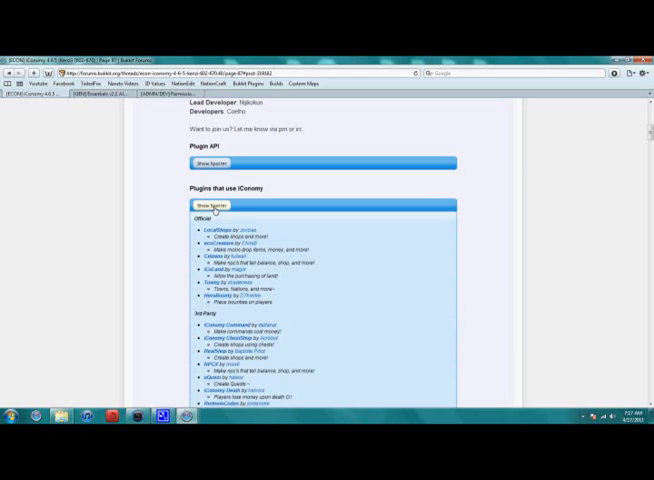
{"action": "scroll", "scroll_direction": "down", "scroll_amount": 3}
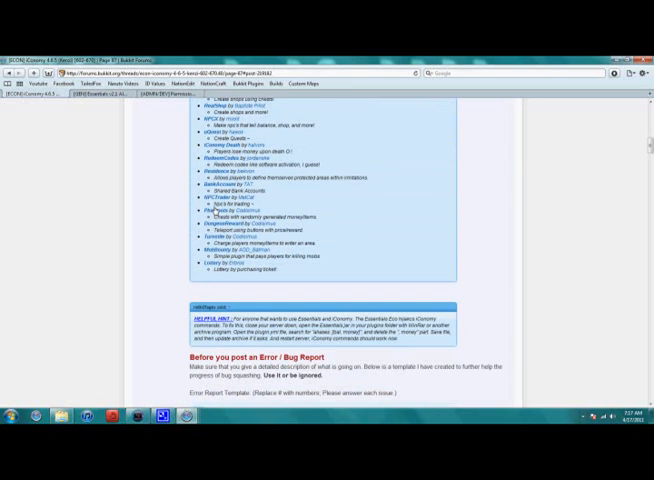
{"action": "scroll", "scroll_direction": "up", "scroll_amount": 3}
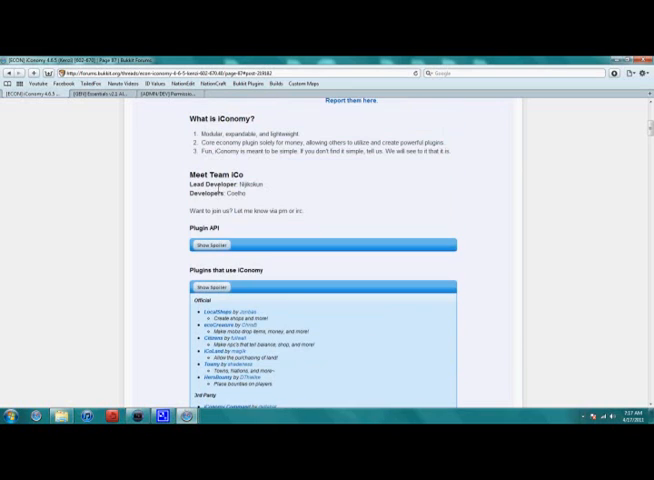
{"action": "scroll", "scroll_direction": "down", "scroll_amount": 3}
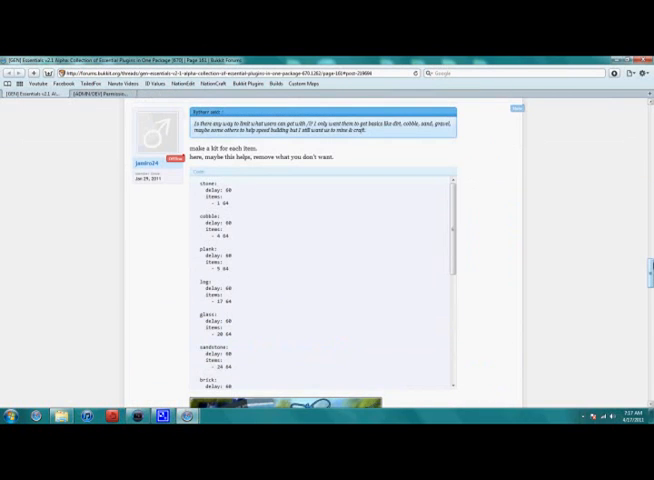
- Scroll the Essentials first post to its donation, Twitter and example-video sections
{"action": "scroll", "scroll_direction": "down", "scroll_amount": 3}
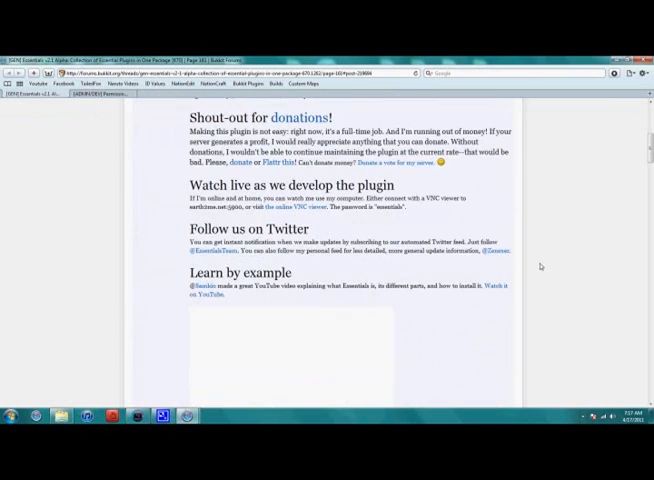
{"action": "scroll", "scroll_direction": "up", "scroll_amount": 3}
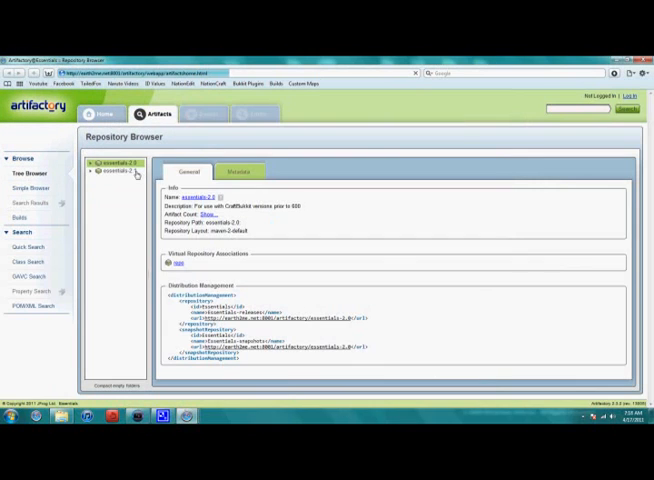
- Select essentials-2.1 in the Tree Browser and return to the Artifactory tab
{"action": "left_click", "coordinate": [124, 180]}
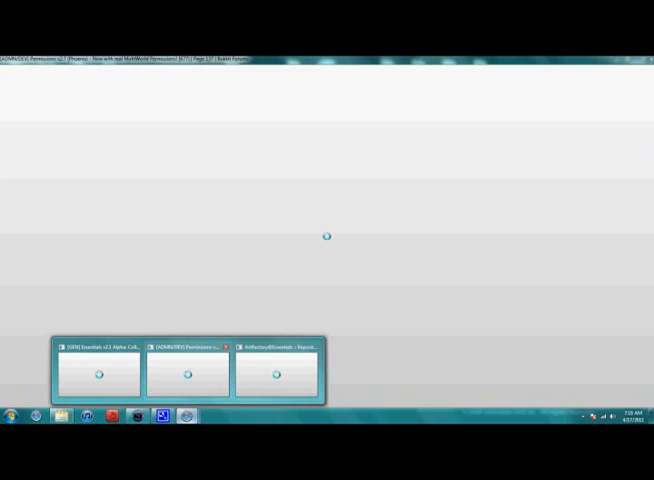
{"action": "left_click", "coordinate": [100, 350]}
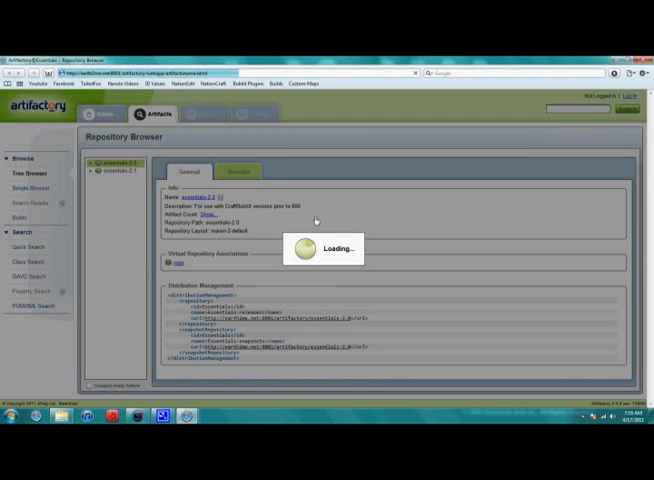
{"action": "mouse_move", "coordinate": [315, 220]}
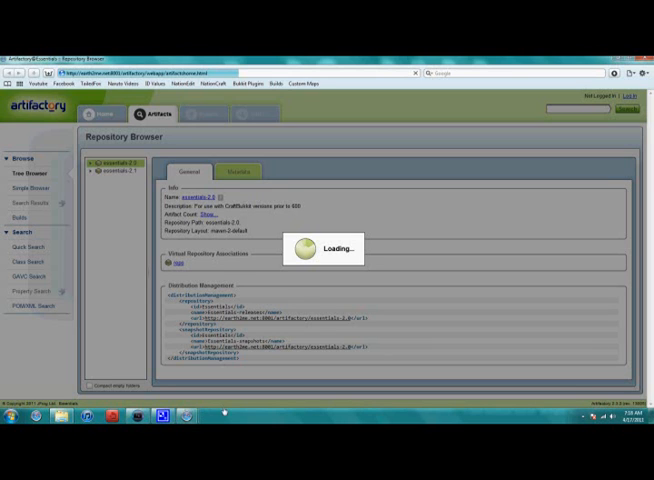
{"action": "mouse_move", "coordinate": [384, 279]}
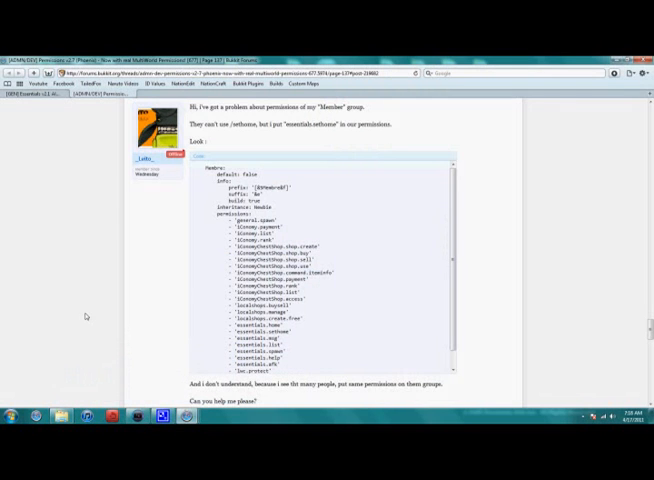
- Scroll through the Permissions thread post listing the Member group's permissions
{"action": "scroll", "scroll_direction": "down", "scroll_amount": 3}
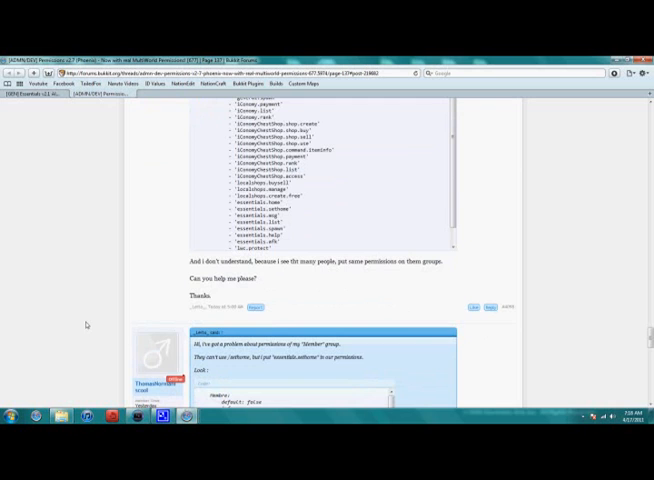
{"action": "scroll", "scroll_direction": "up", "scroll_amount": 3}
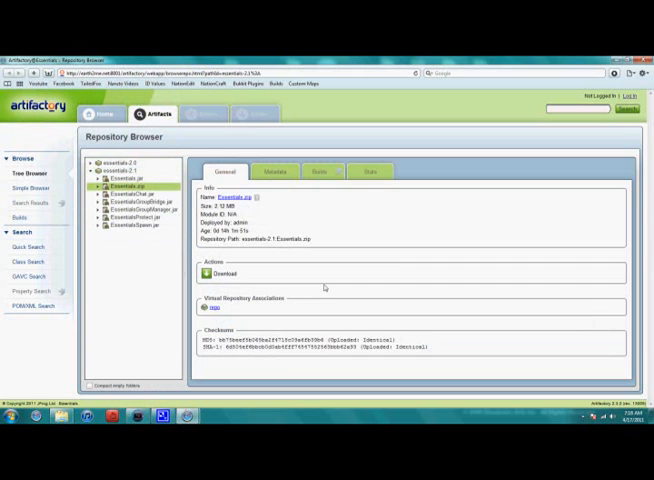
- Download Essentials.zip from Artifactory and save it to the computer
{"action": "left_click", "coordinate": [223, 273]}
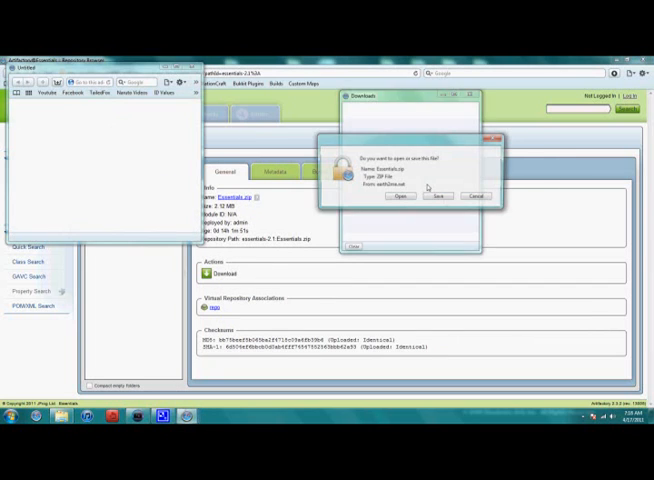
{"action": "left_click", "coordinate": [438, 195]}
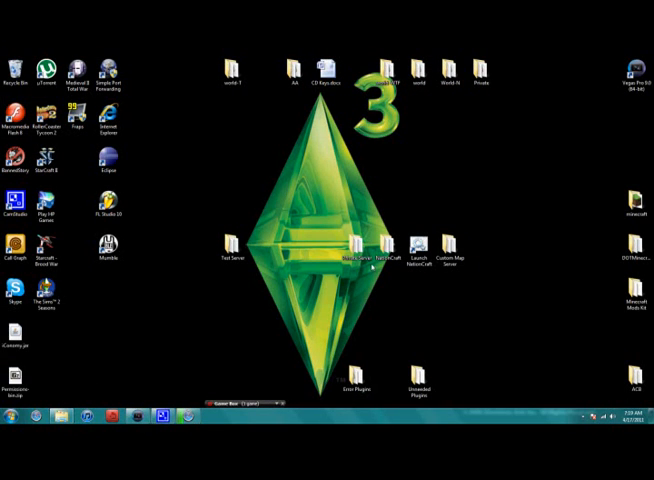
- Open the Test Server folder and its plugins subfolder
{"action": "double_click", "coordinate": [234, 248]}
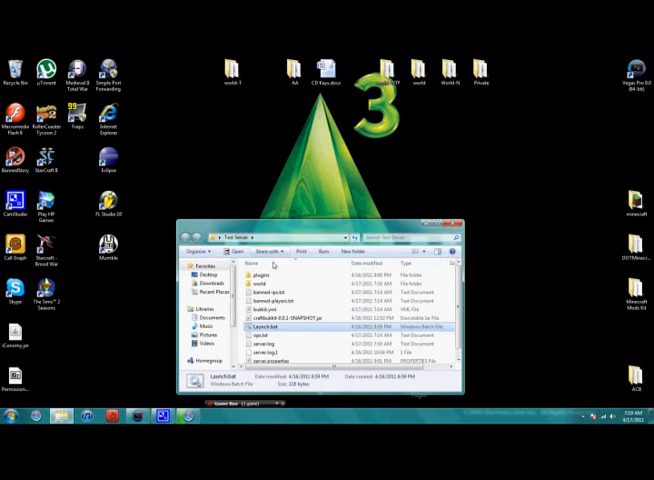
{"action": "double_click", "coordinate": [262, 271]}
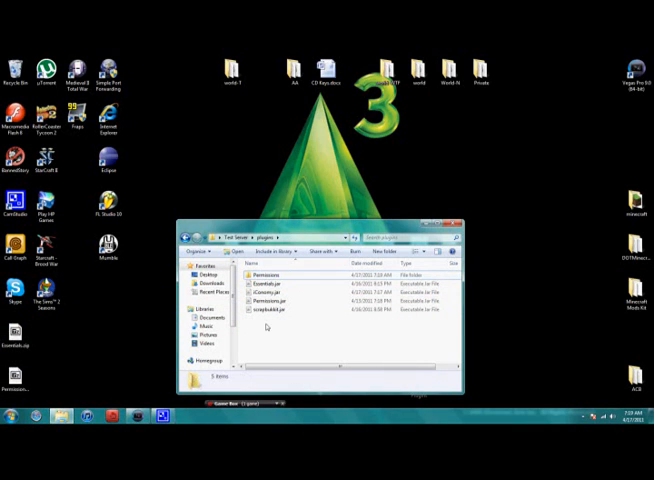
{"action": "right_click", "coordinate": [265, 273]}
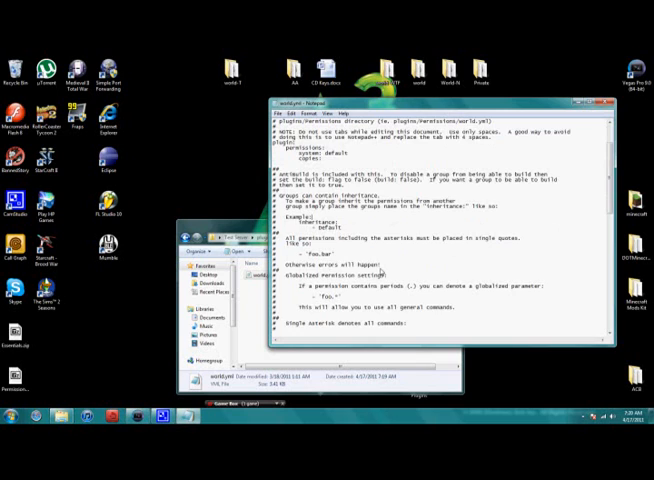
{"action": "scroll", "scroll_direction": "down", "scroll_amount": 3}
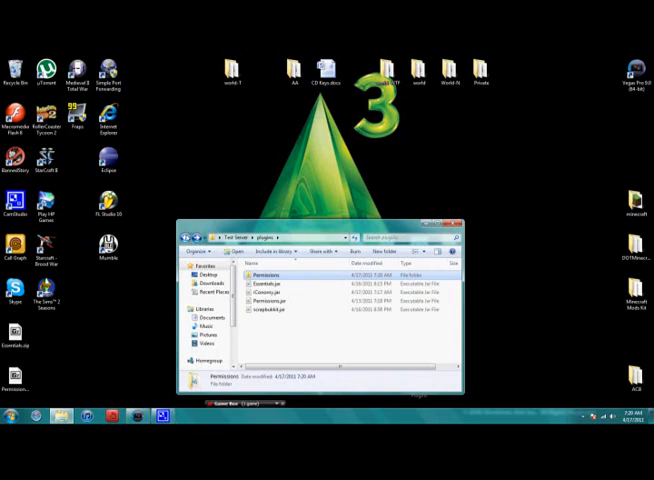
{"action": "mouse_move", "coordinate": [207, 249]}
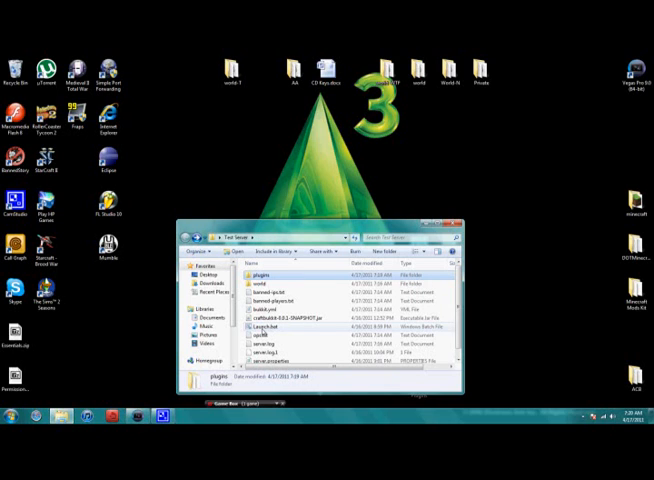
- Run Launch.bat to start the test server, then open the plugins folder
{"action": "double_click", "coordinate": [264, 327]}
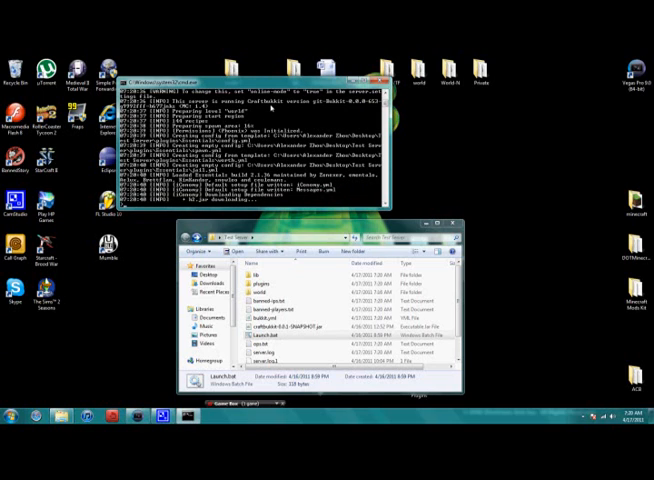
{"action": "double_click", "coordinate": [265, 283]}
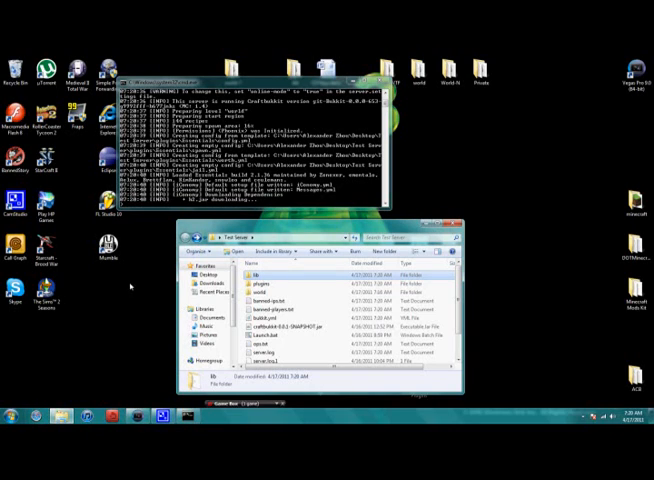
{"action": "mouse_move", "coordinate": [258, 200]}
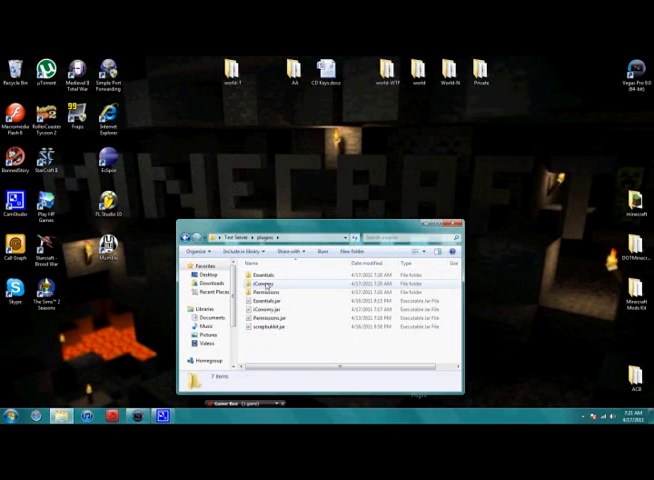
- Open the iConomy plugin folder and scroll through iConomy.yml in Notepad++
{"action": "double_click", "coordinate": [263, 284]}
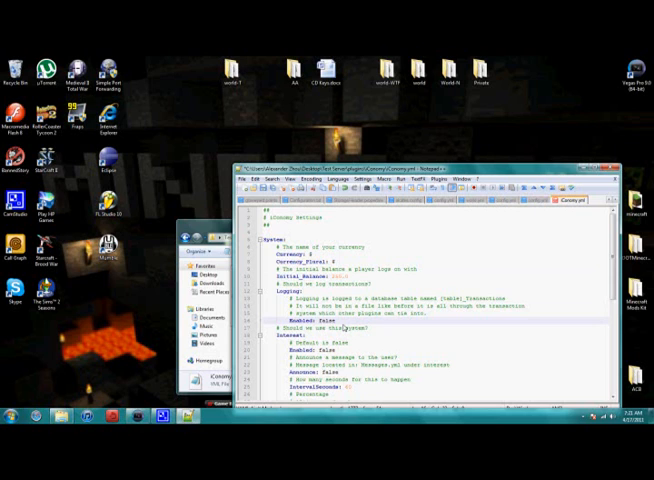
{"action": "scroll", "scroll_direction": "down", "scroll_amount": 3}
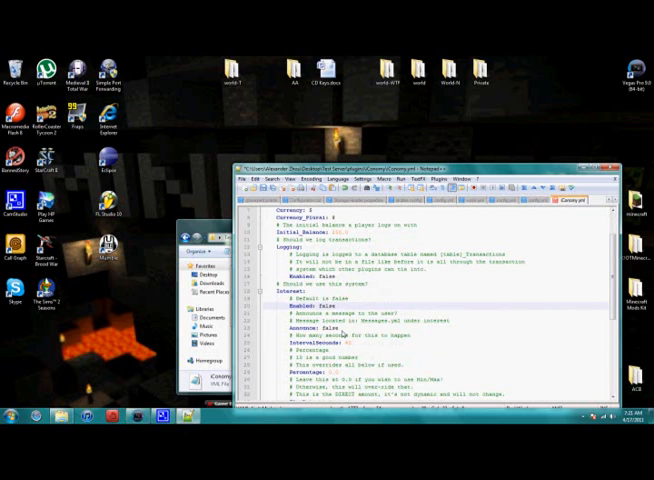
{"action": "scroll", "scroll_direction": "down", "scroll_amount": 3}
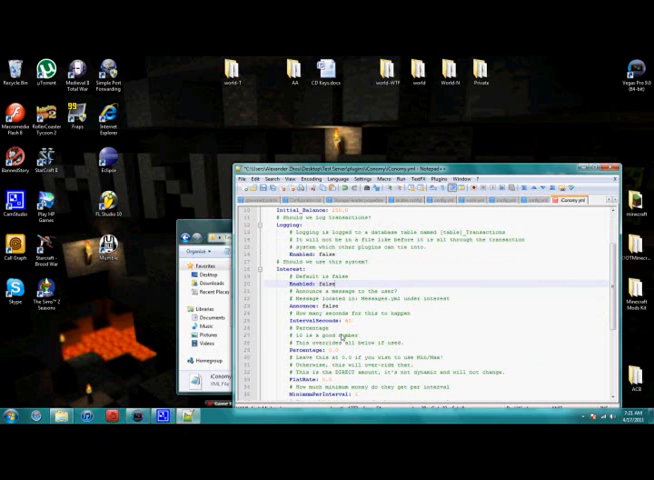
{"action": "scroll", "scroll_direction": "down", "scroll_amount": 3}
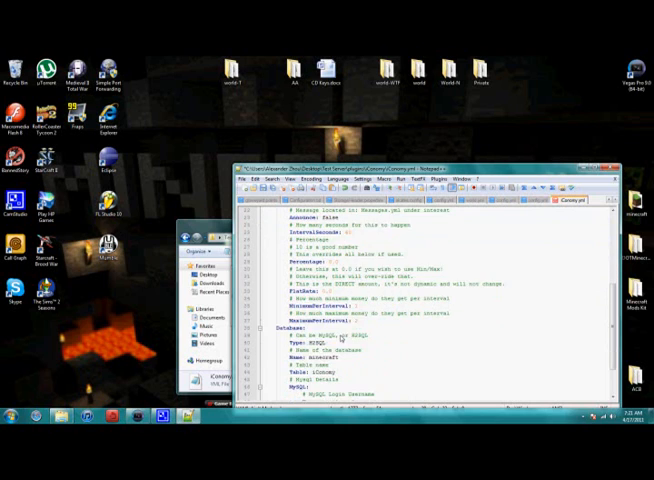
{"action": "scroll", "scroll_direction": "down", "scroll_amount": 3}
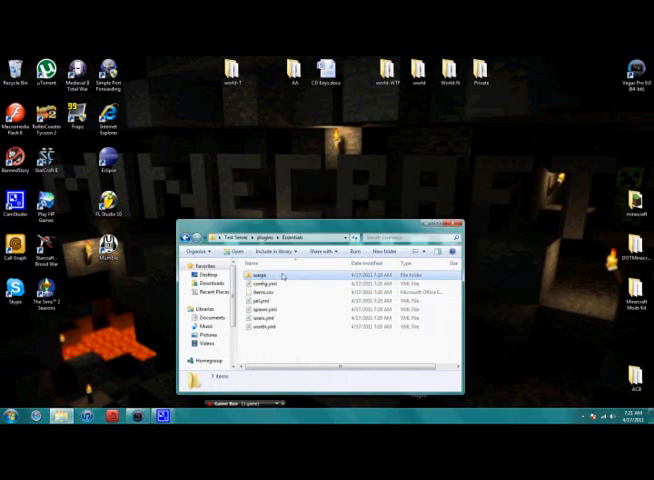
- Edit Essentials config.yml with Notepad++ and scroll through its settings
{"action": "right_click", "coordinate": [270, 282]}
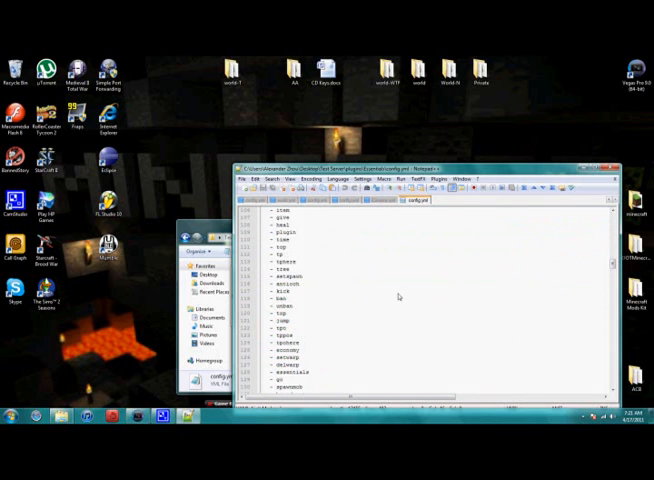
{"action": "scroll", "scroll_direction": "down", "scroll_amount": 3}
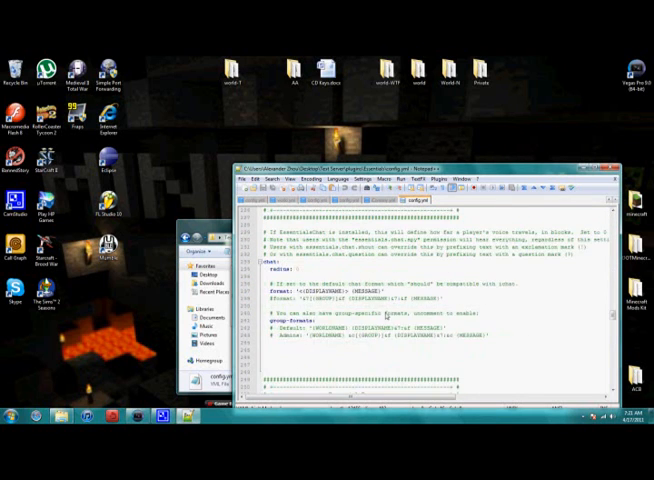
{"action": "scroll", "scroll_direction": "down", "scroll_amount": 3}
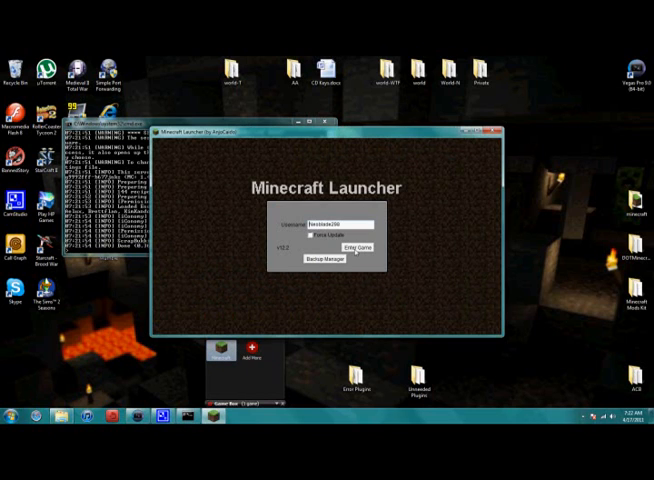
- Enter Game from the Minecraft Launcher, retrying after the window closes
{"action": "left_click", "coordinate": [349, 247]}
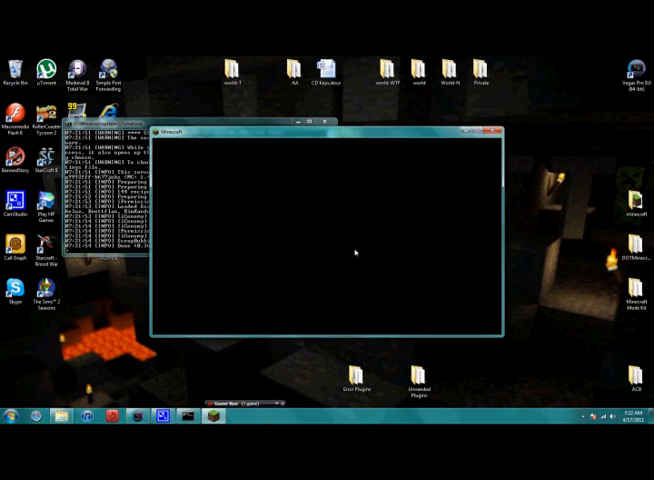
{"action": "mouse_move", "coordinate": [249, 222]}
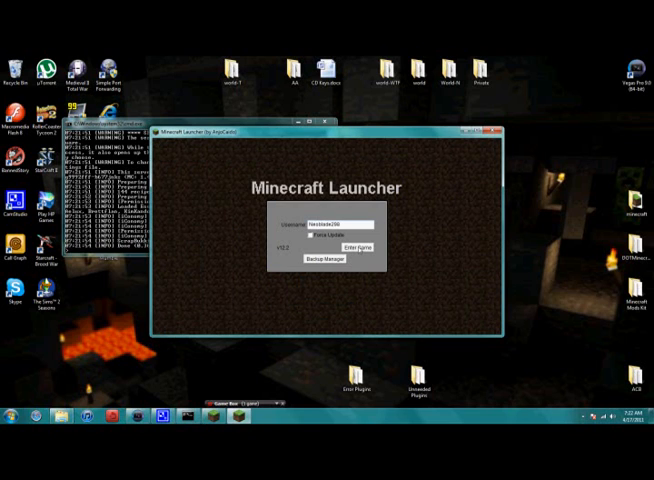
{"action": "left_click", "coordinate": [346, 245]}
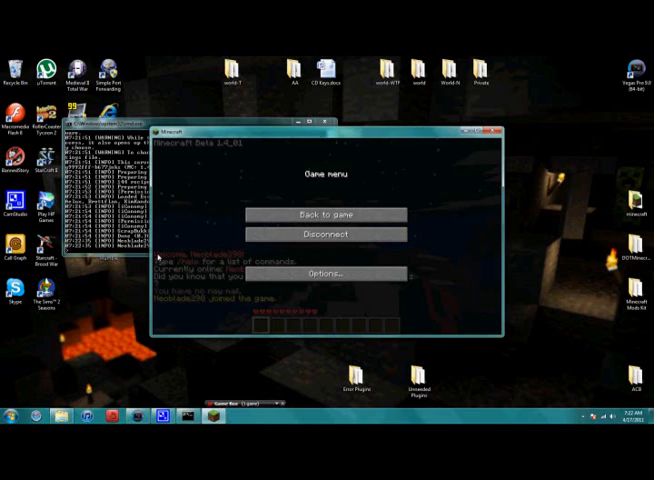
- Resume play on the test server, then disconnect from it
{"action": "left_click", "coordinate": [341, 215]}
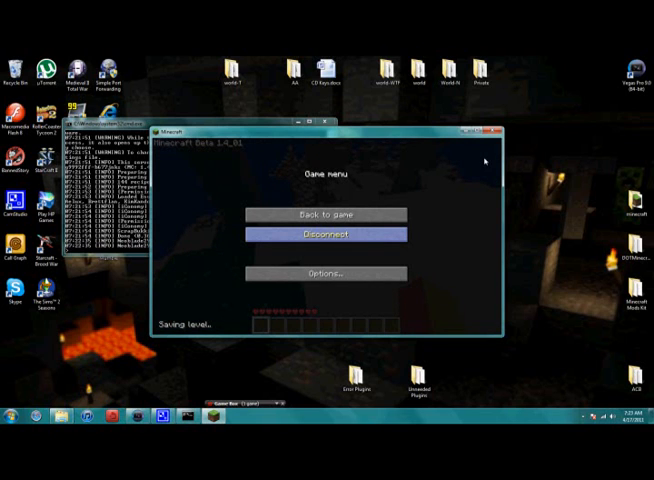
{"action": "left_click", "coordinate": [325, 234]}
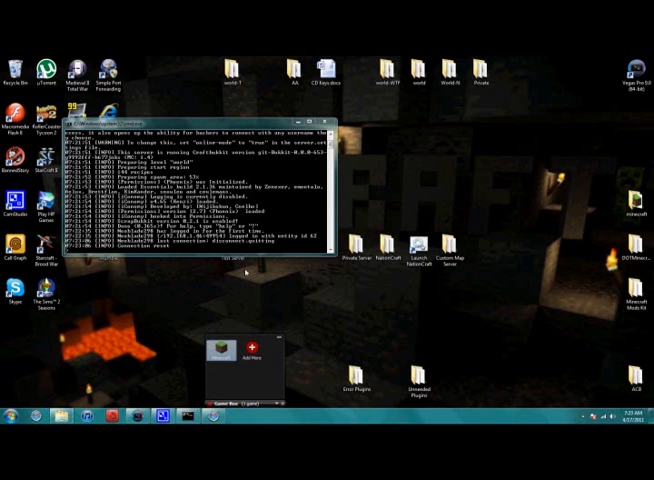
{"action": "mouse_move", "coordinate": [245, 272]}
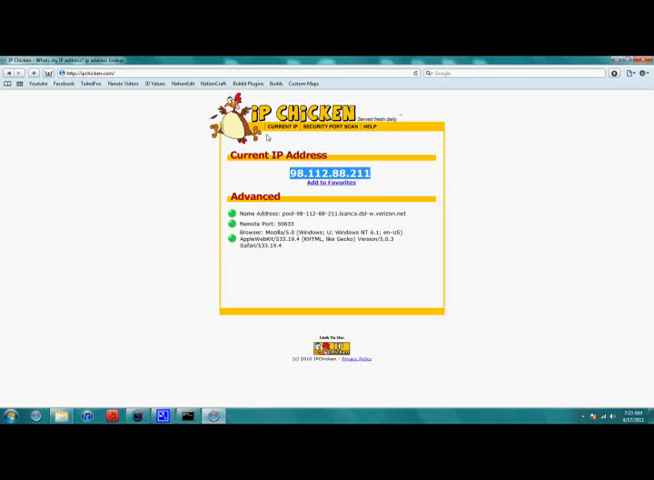
{"action": "mouse_move", "coordinate": [591, 67]}
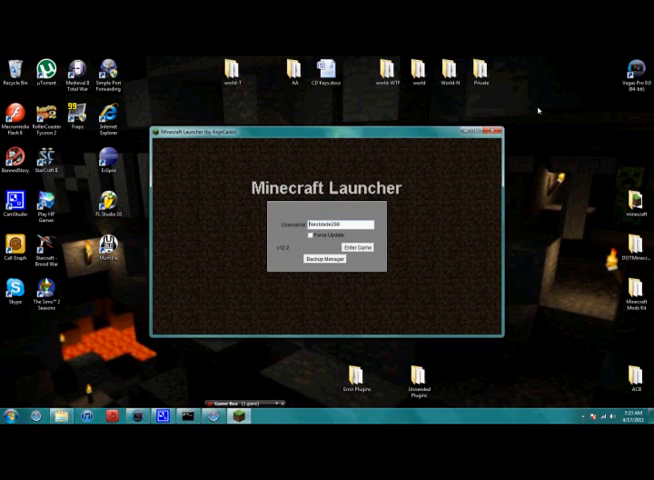
- Enter the game and connect to the multiplayer server at 192.168.1.46
{"action": "left_click", "coordinate": [355, 243]}
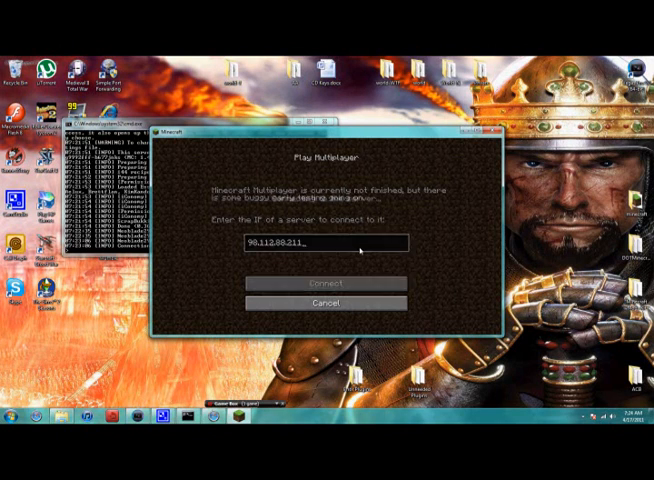
{"action": "left_click", "coordinate": [326, 303]}
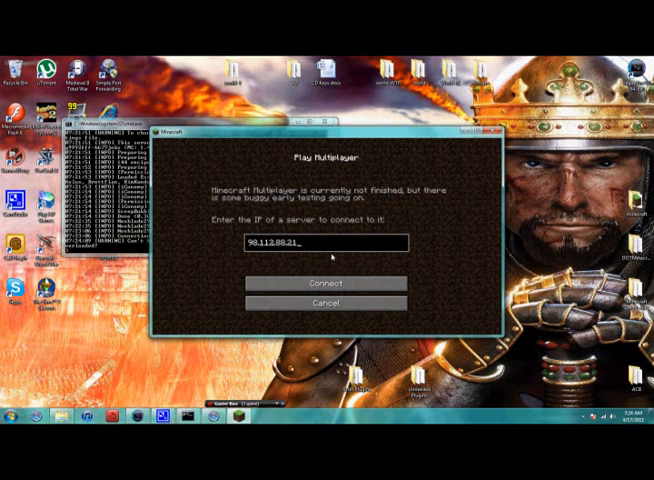
{"action": "type", "text": "192.168.1.46"}
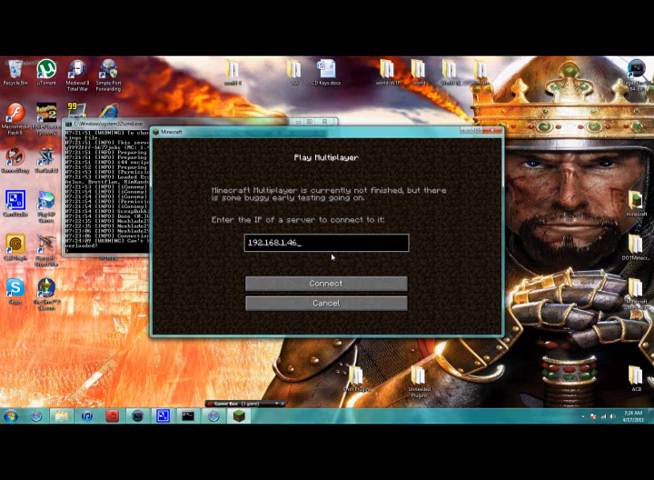
{"action": "left_click", "coordinate": [326, 283]}
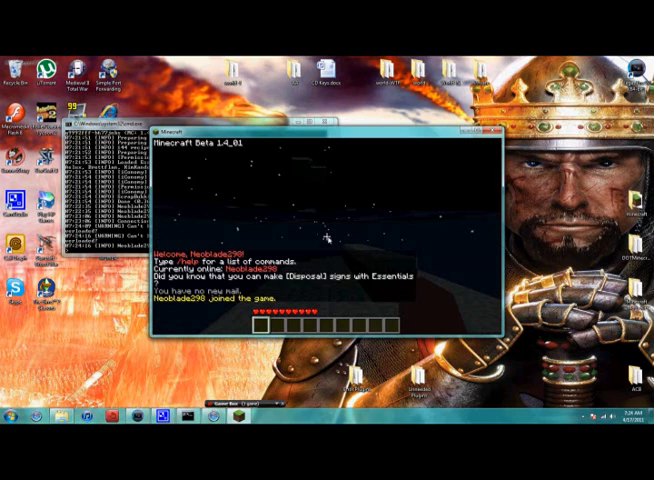
- Type /h in chat, then pause to the game menu
{"action": "type", "text": "/h"}
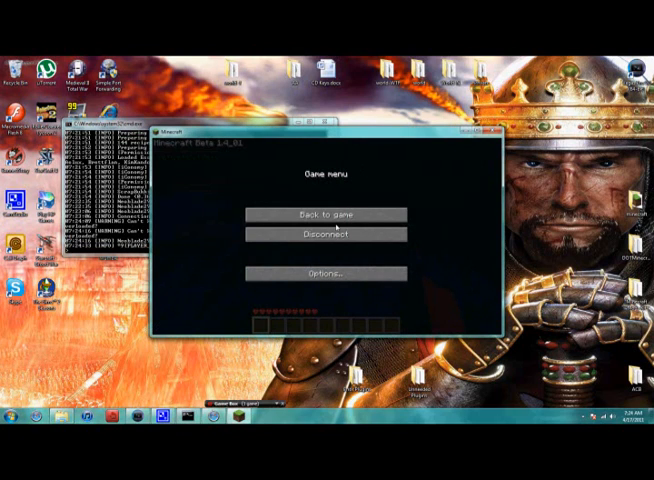
- Return to the game and run /help to list the Essentials commands
{"action": "left_click", "coordinate": [326, 214]}
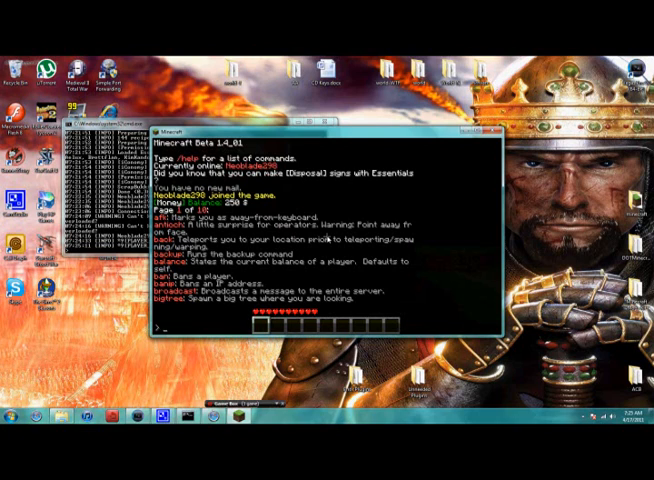
{"action": "type", "text": "/help"}
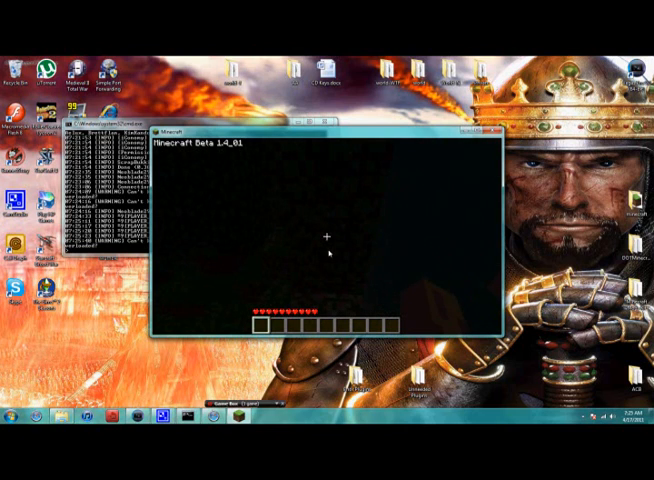
- Pause, resume after the 'You are now op!' message, then pause again
{"action": "key", "text": "Escape"}
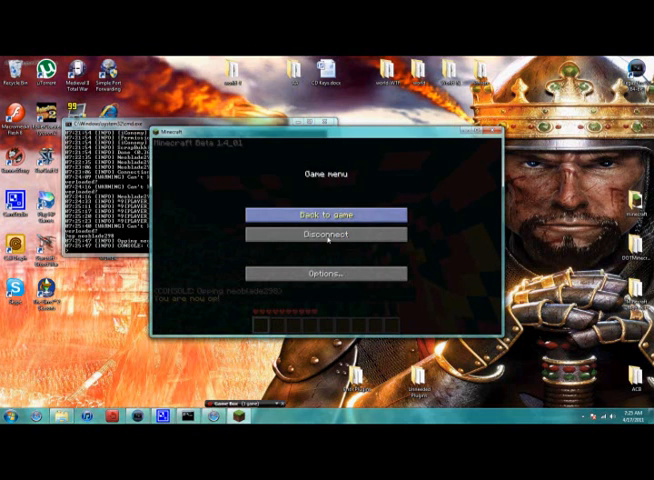
{"action": "left_click", "coordinate": [327, 214]}
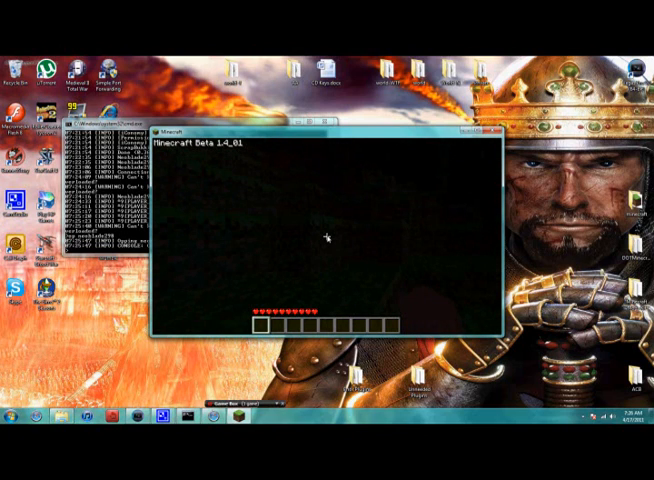
{"action": "key", "text": "Escape"}
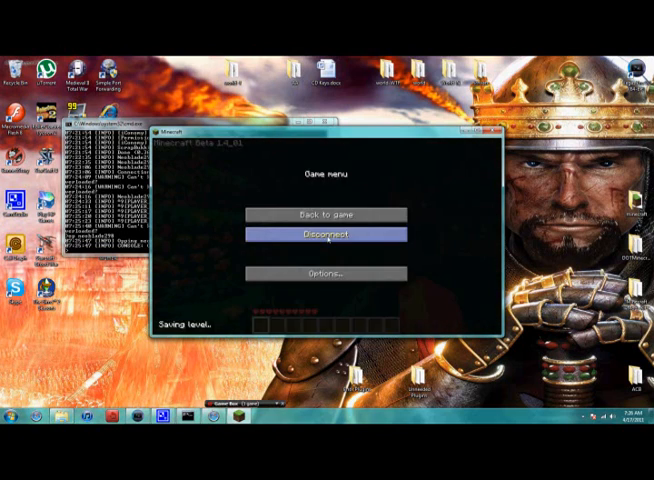
- Disconnect from the test server via the Game menu
{"action": "left_click", "coordinate": [328, 232]}
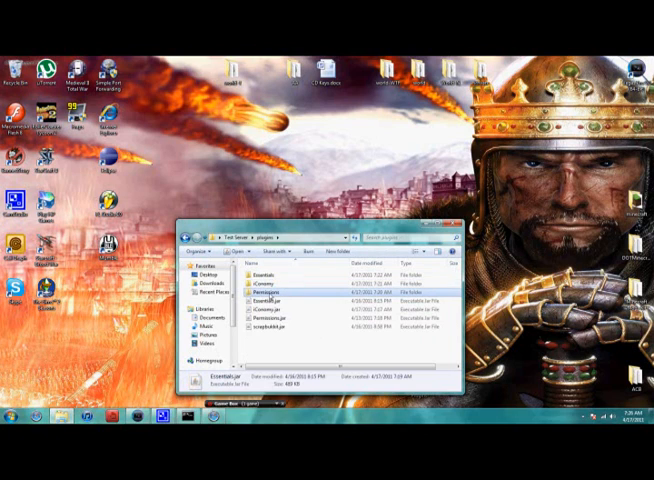
- Open the Permissions folder's world.yml and scroll past the Default, Moderator and Admin groups to users
{"action": "double_click", "coordinate": [267, 290]}
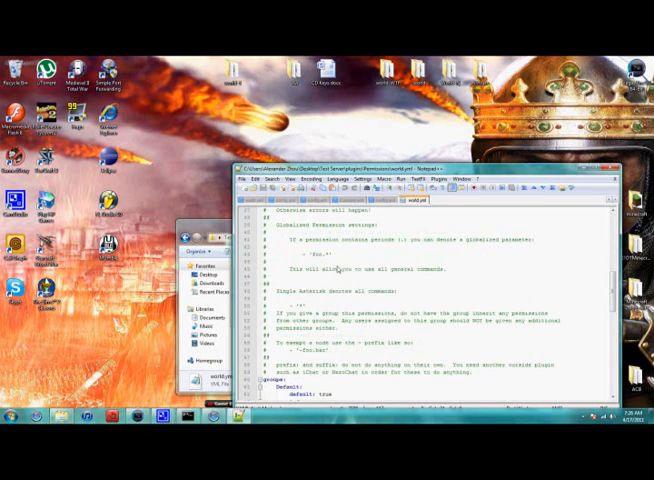
{"action": "scroll", "scroll_direction": "down", "scroll_amount": 3}
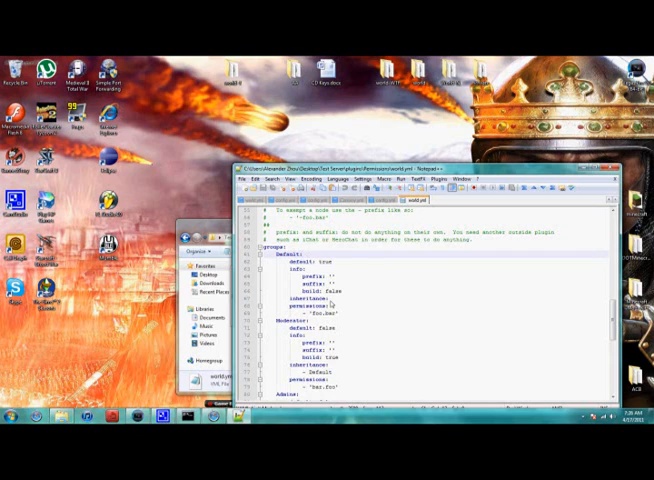
{"action": "scroll", "scroll_direction": "down", "scroll_amount": 3}
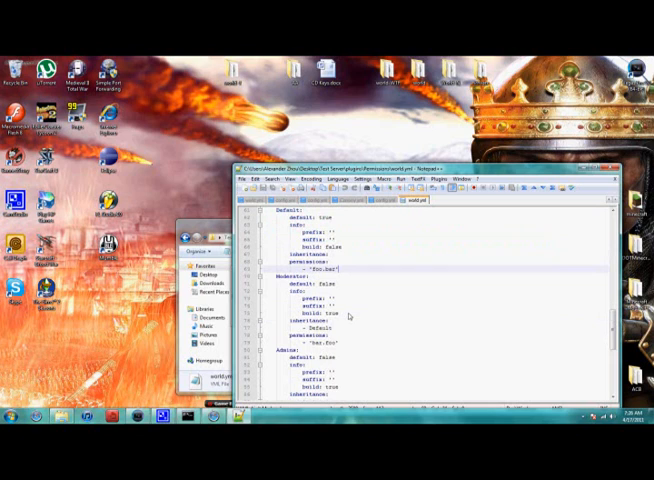
{"action": "scroll", "scroll_direction": "down", "scroll_amount": 3}
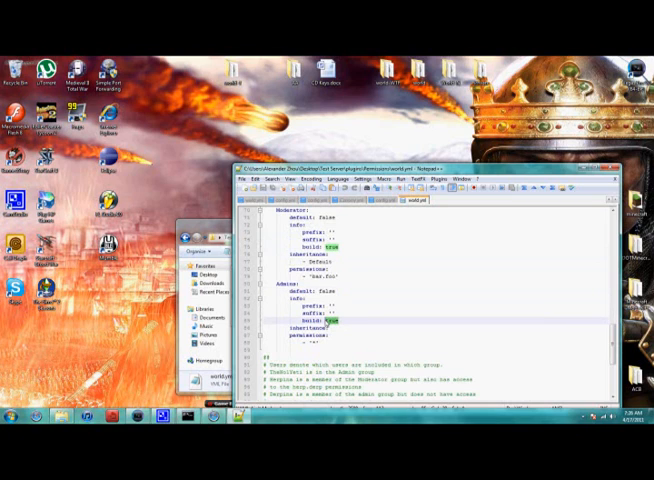
{"action": "scroll", "scroll_direction": "down", "scroll_amount": 3}
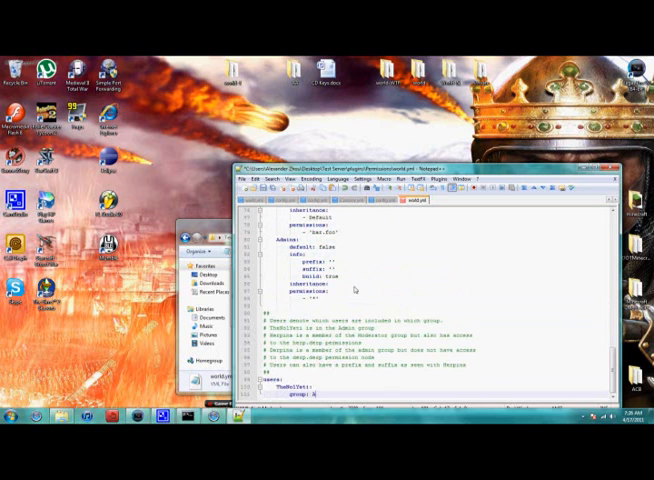
- Set the user entry's group to Admins with username 'fij', then save world.yml on closing
{"action": "type", "text": "Admins"}
{"action": "type", "text": "permissions:"}
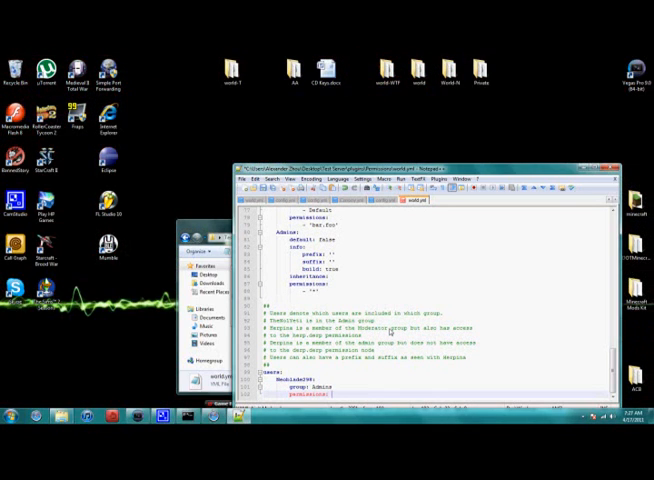
{"action": "type", "text": "fij"}
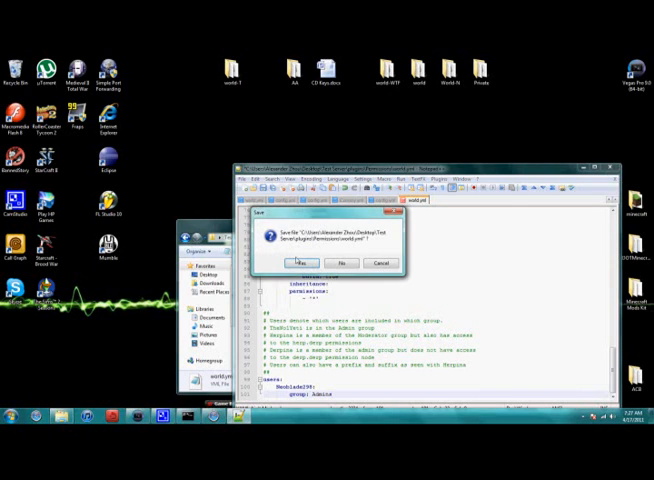
{"action": "left_click", "coordinate": [302, 262]}
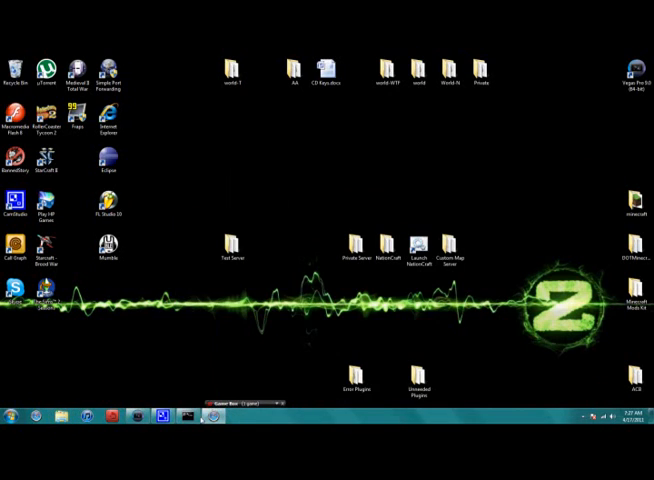